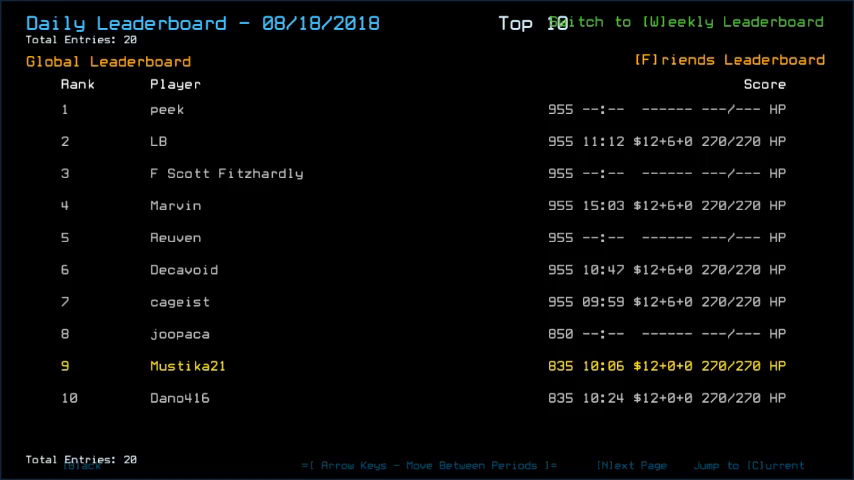
pyautogui.moveTo(575, 83)
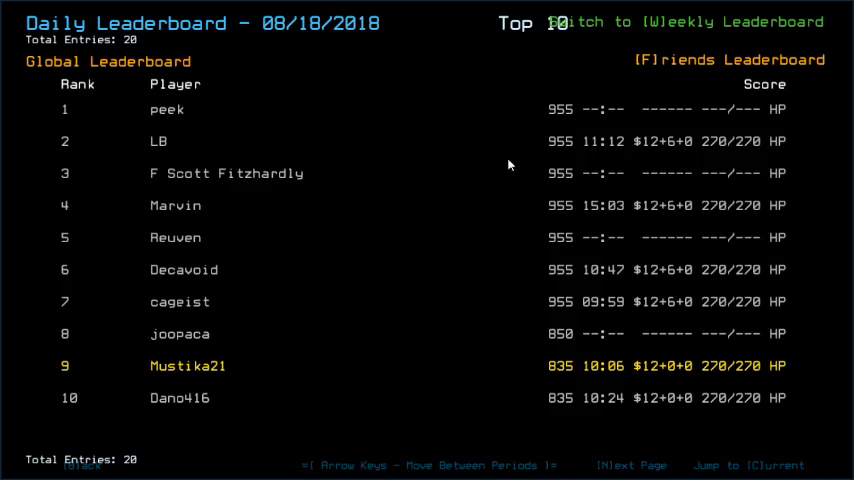
pyautogui.moveTo(670, 343)
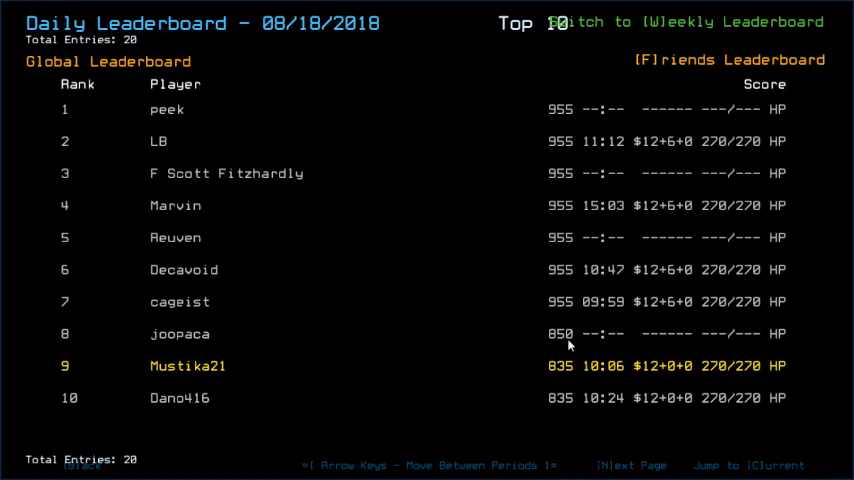
pyautogui.moveTo(564, 344)
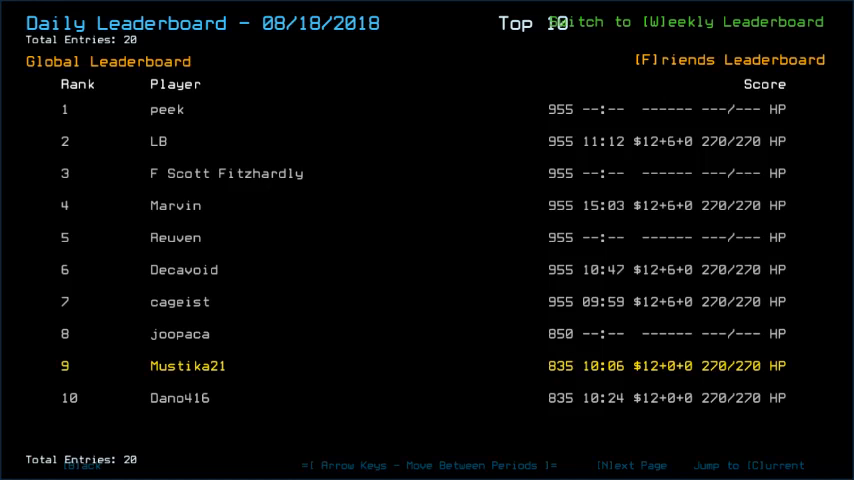
pyautogui.moveTo(300, 232)
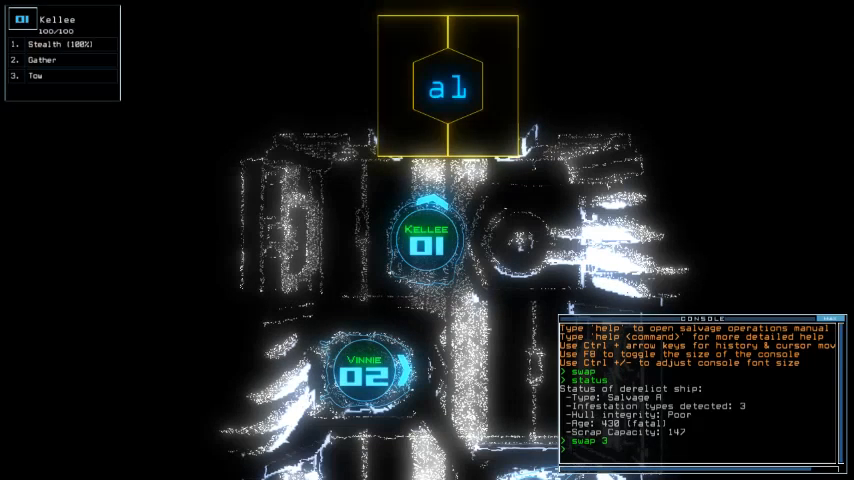
# Move drone 01 to door d25 and cycle room r5's defenses on, then off
pyautogui.write('go')
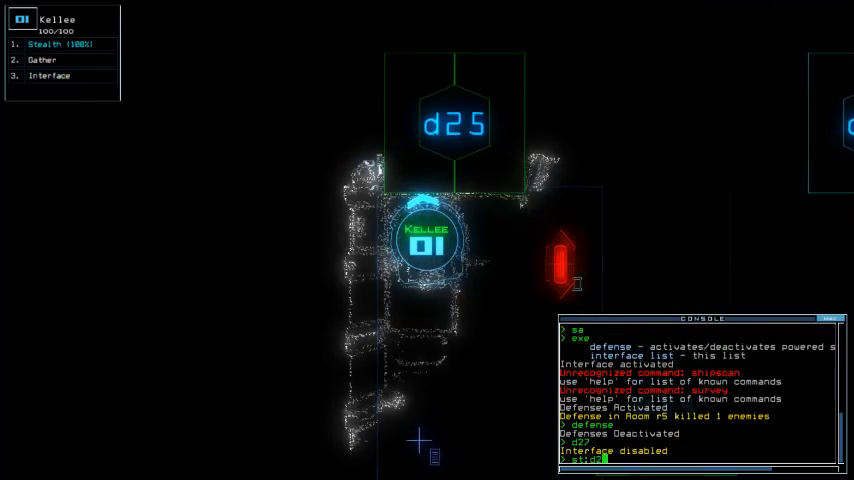
# Tow drone Qbert, toggle the generator, and attempt leaving with one drone outside the bay
pyautogui.write('st:d25')
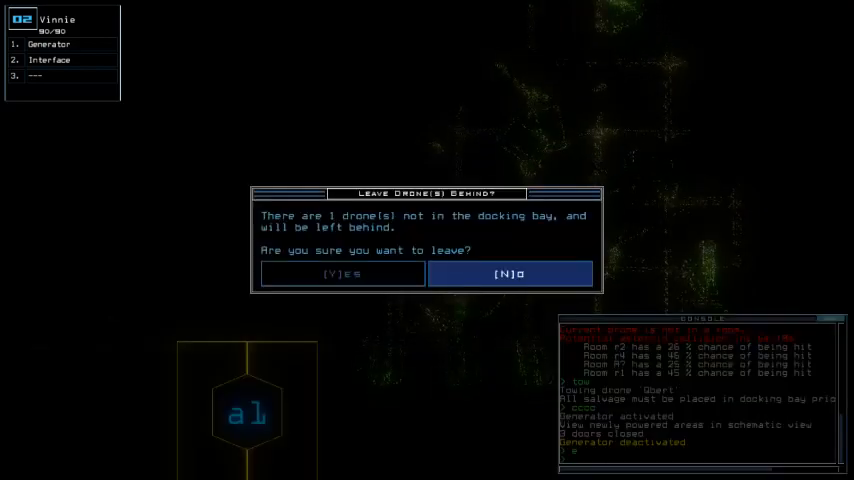
# Decline leaving, restore generator power, and tow Qbert to door d15, then release it
pyautogui.click(511, 273)
pyautogui.write('d15;d15')
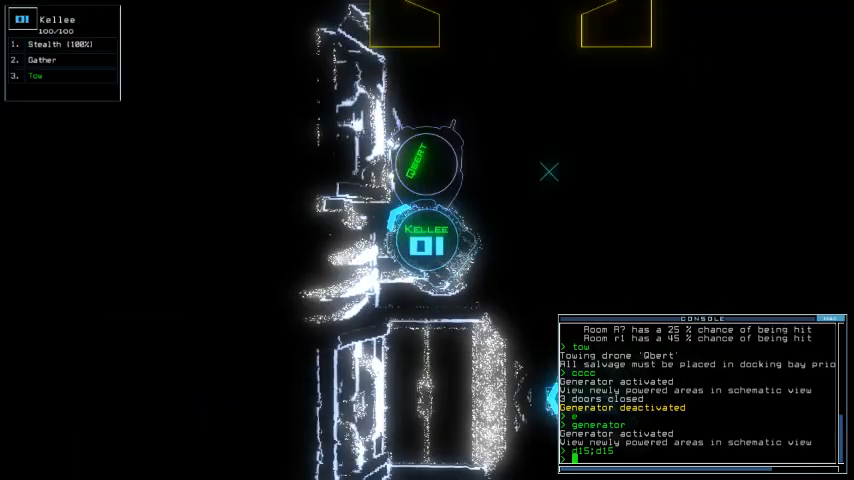
pyautogui.write('tow')
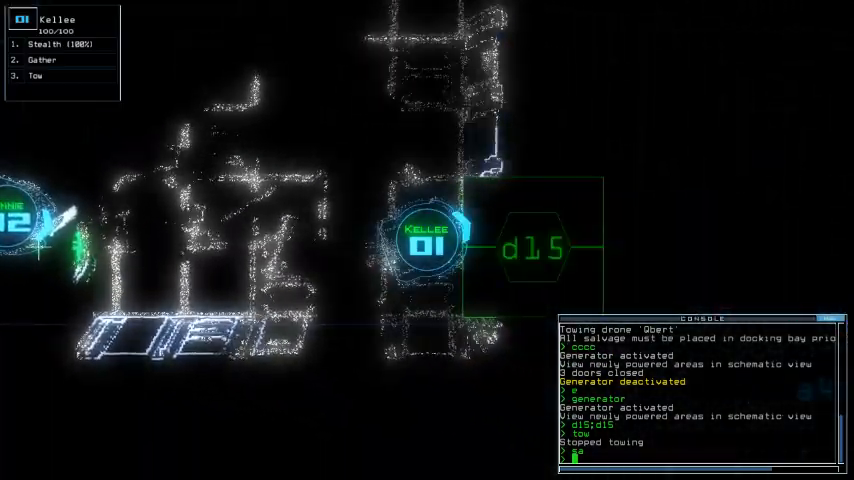
# Re-dock the boarding ship at a1, send drones 2 and 3 to r1, and drop a mine
pyautogui.write('sa')
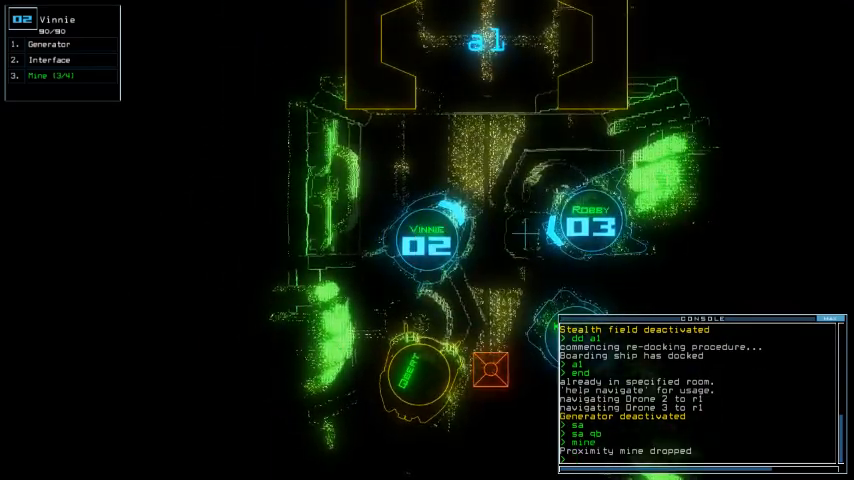
# Advance Kellee through doors d26 and d23 toward airlock a3 with stealth active
pyautogui.write('navigate a')
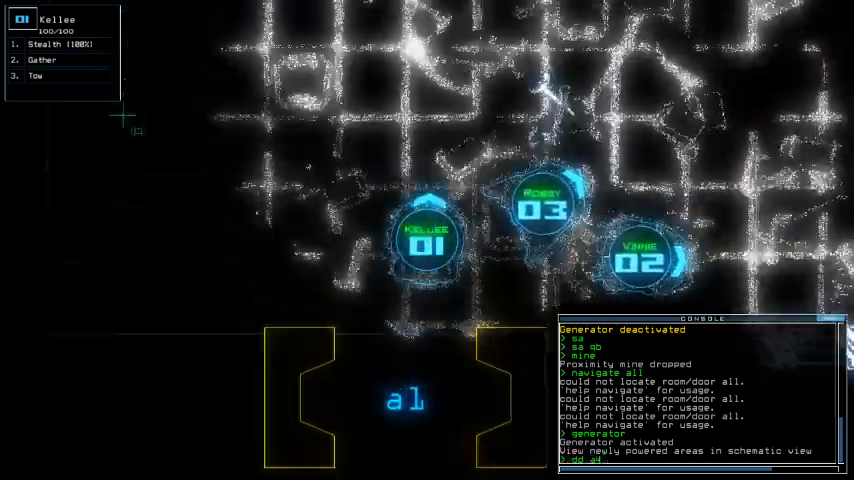
pyautogui.write('dd a1')
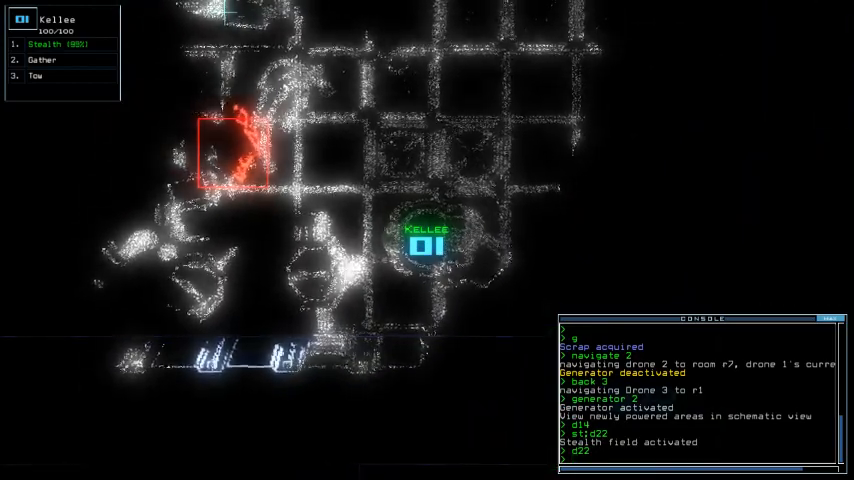
pyautogui.press("'")
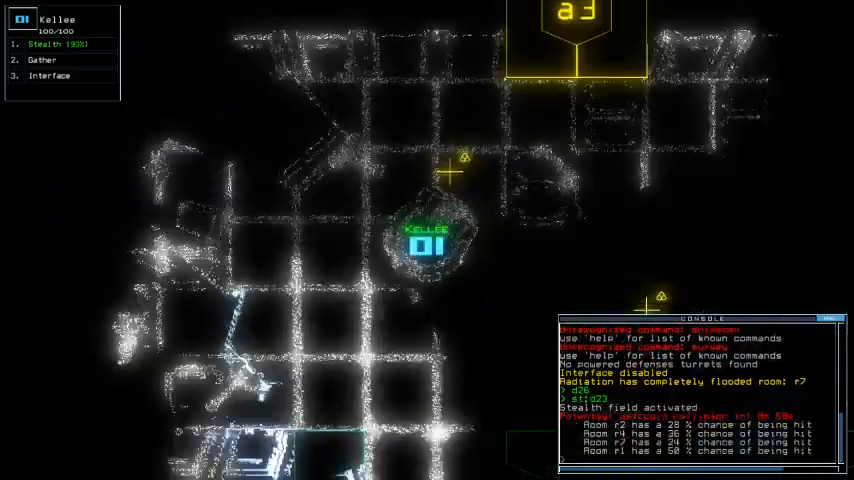
# From the ship map, scan, gather all scrap, and begin re-docking at a1
pyautogui.press("'")
pyautogui.write('dd ')
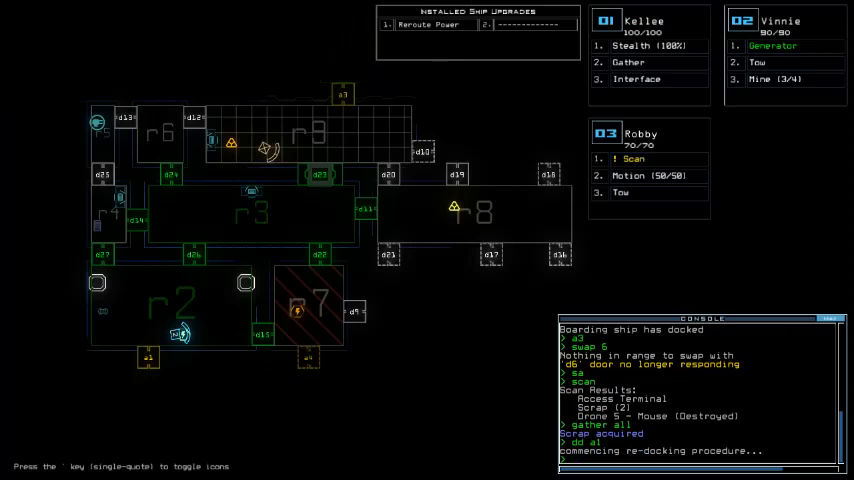
# Scan and gather more scrap while moving Vinnie, Kellee and Robby to airlock a3
pyautogui.write('a1')
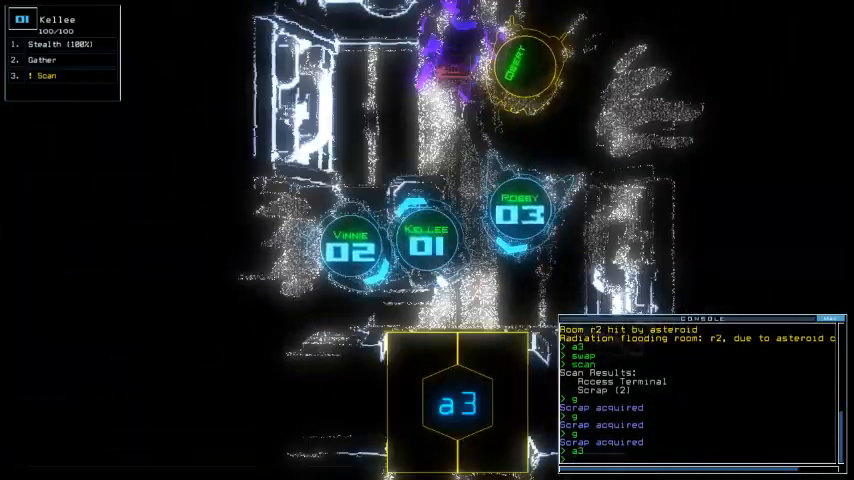
# View the ship map to confirm all drones are back past airlock a3
pyautogui.press("'")
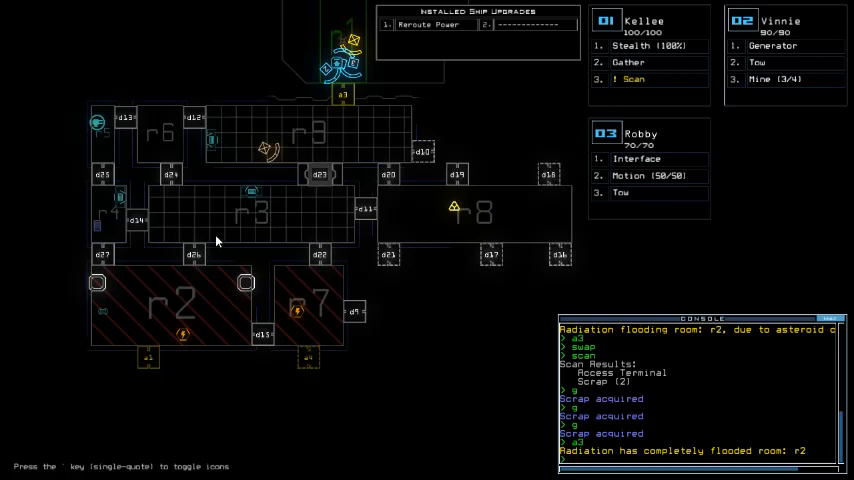
pyautogui.moveTo(270, 51)
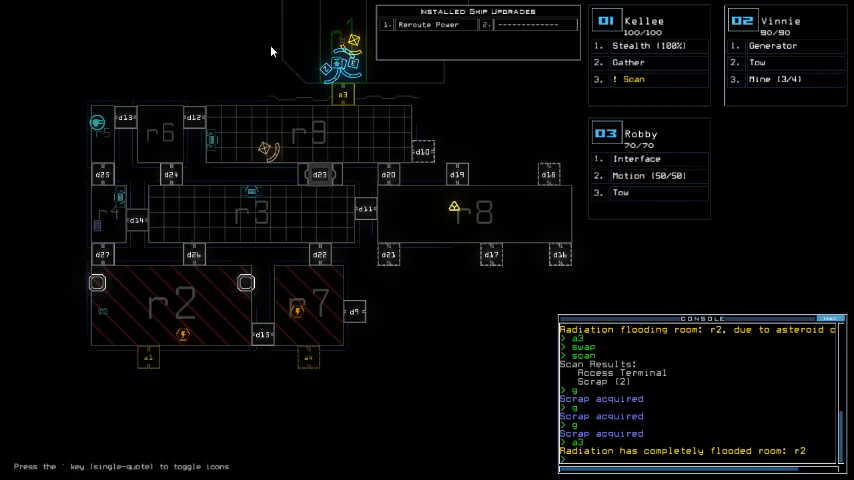
# Leave the ship with 'out' and dismiss the 935 score to load the leaderboard
pyautogui.write('out')
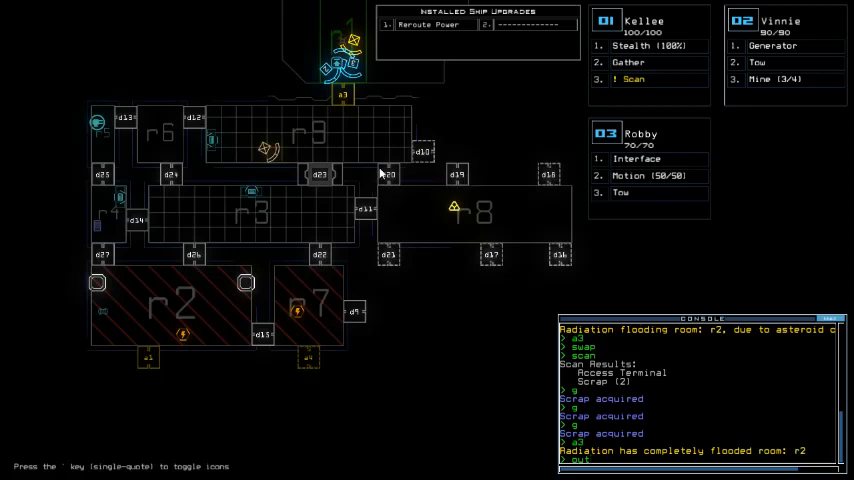
pyautogui.moveTo(137, 19)
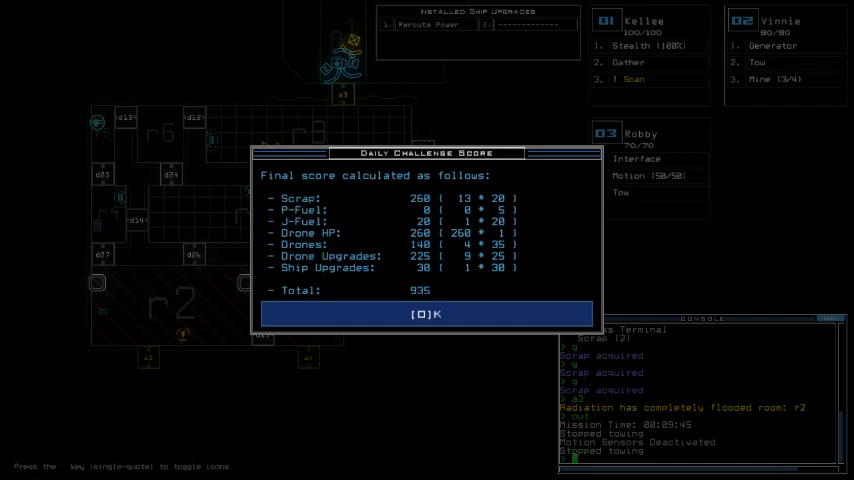
pyautogui.moveTo(398, 62)
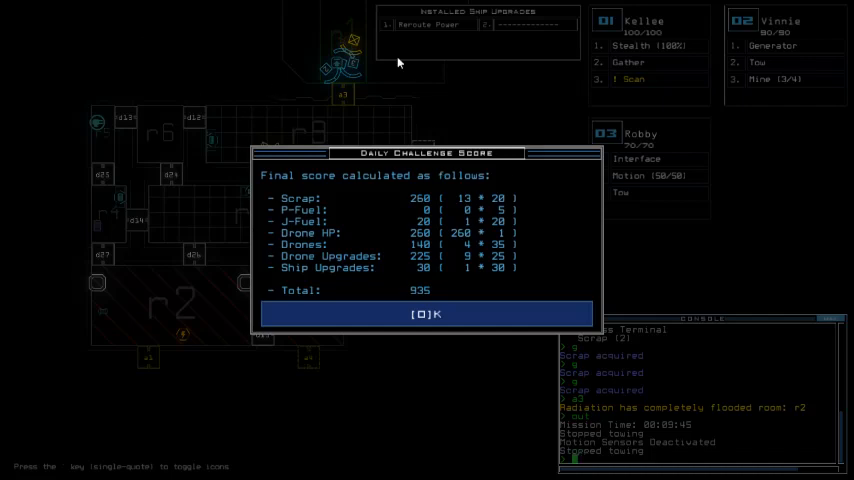
pyautogui.click(426, 314)
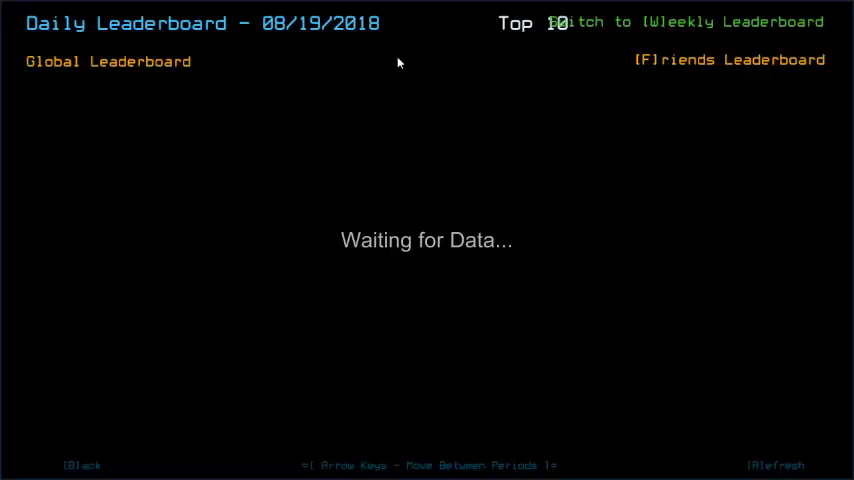